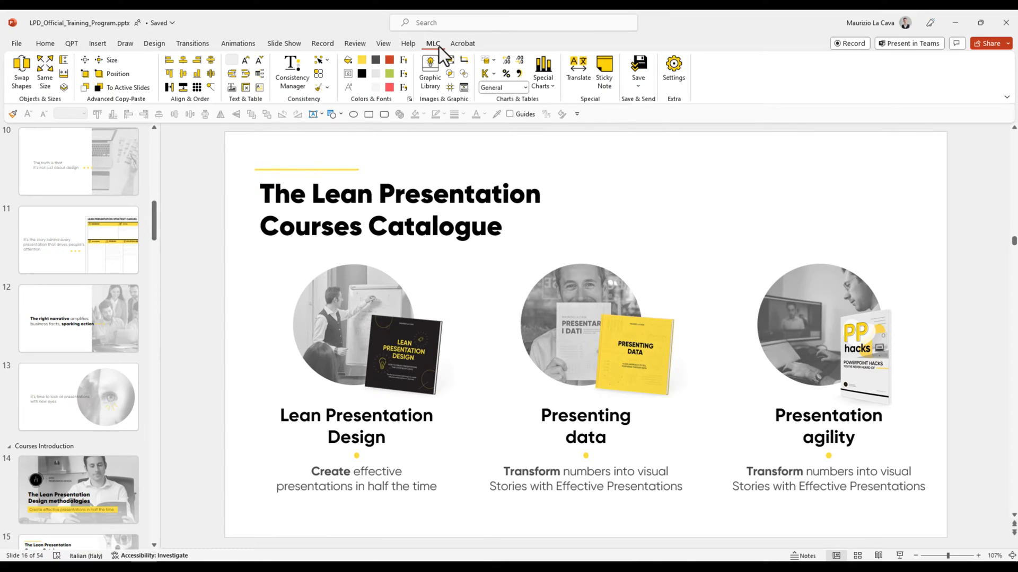
# Show the MLC Graphic Libraries pane with the Canvases folder's saved slides expanded.
pyautogui.click(429, 71)
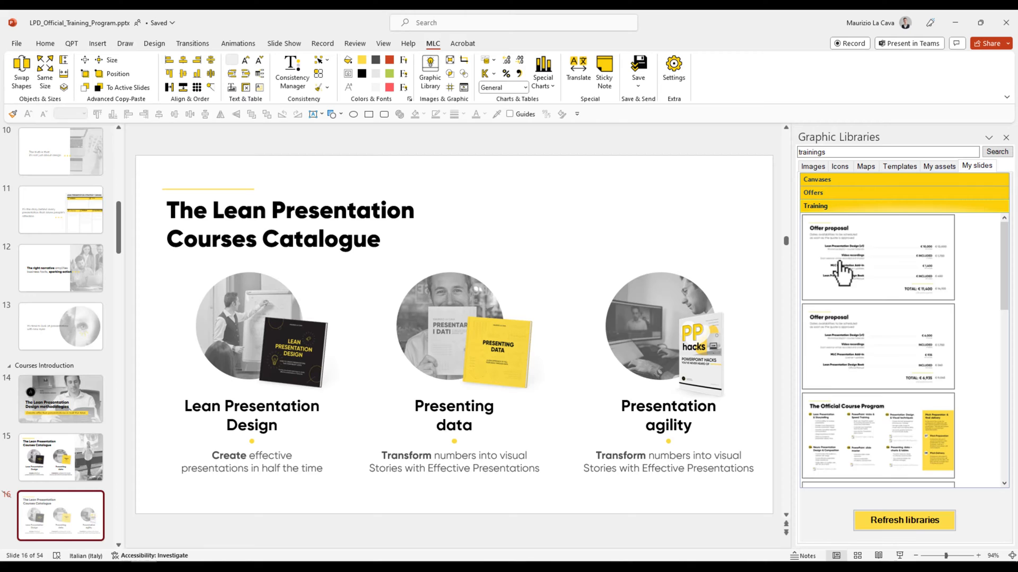
pyautogui.click(819, 179)
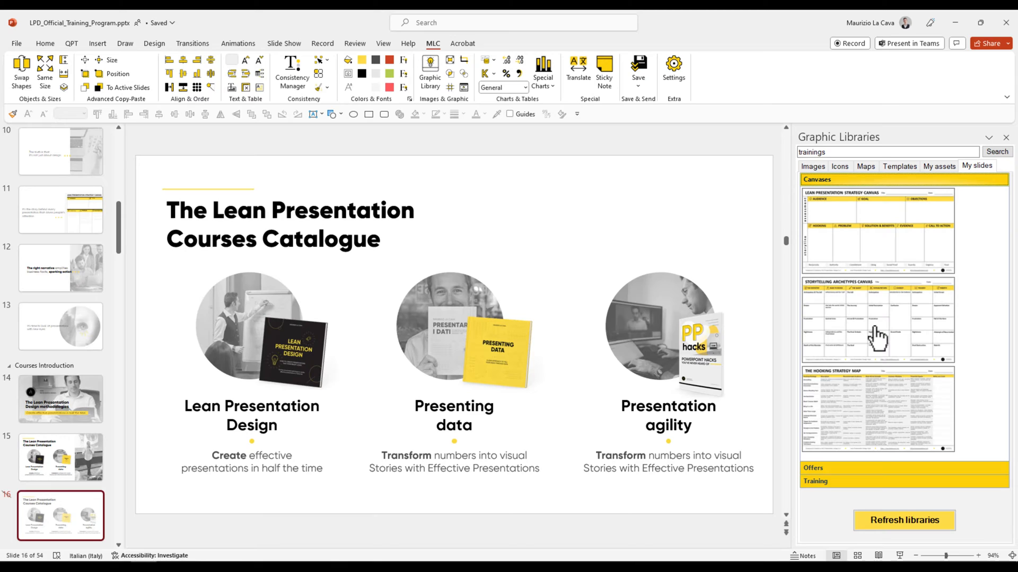
pyautogui.moveTo(782, 275)
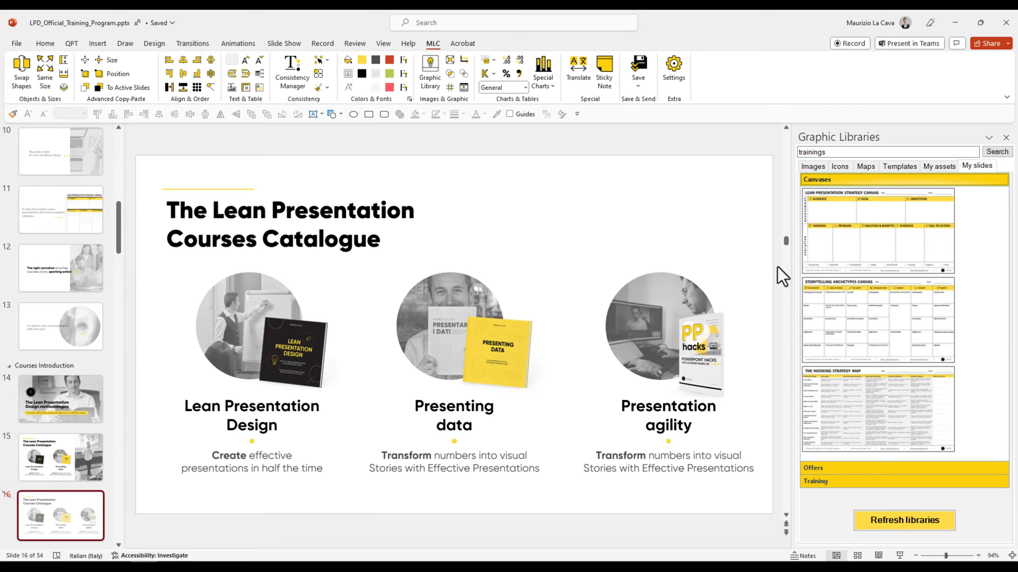
pyautogui.moveTo(894, 264)
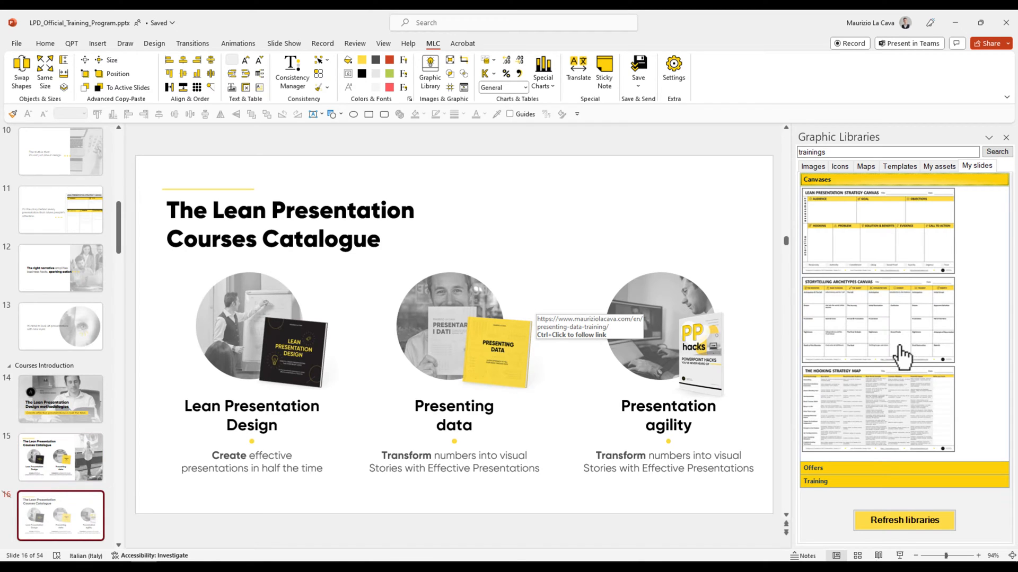
pyautogui.moveTo(858, 326)
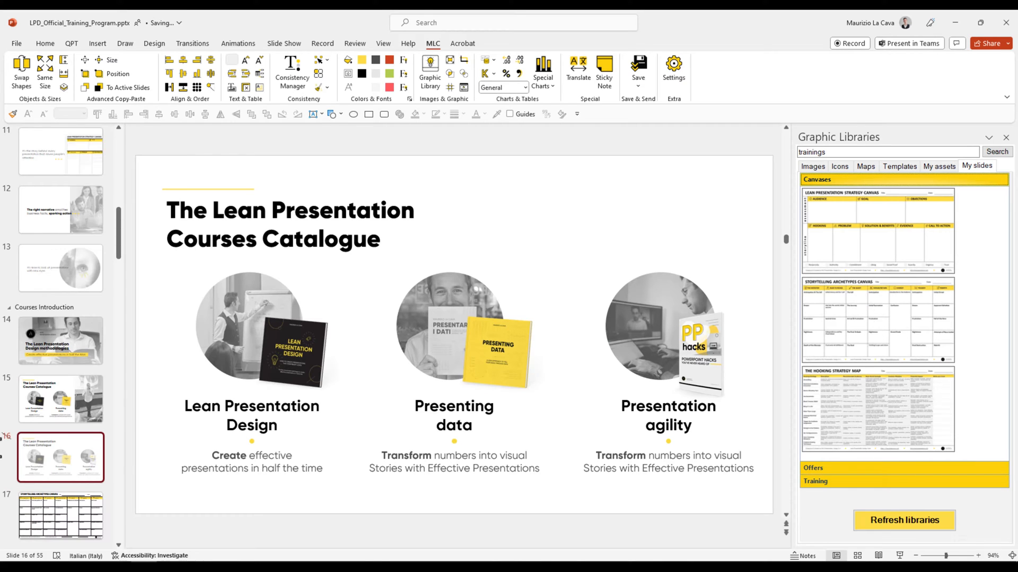
# Remove the inserted canvas slide and select the Courses Catalogue slide (slide 15).
pyautogui.click(60, 517)
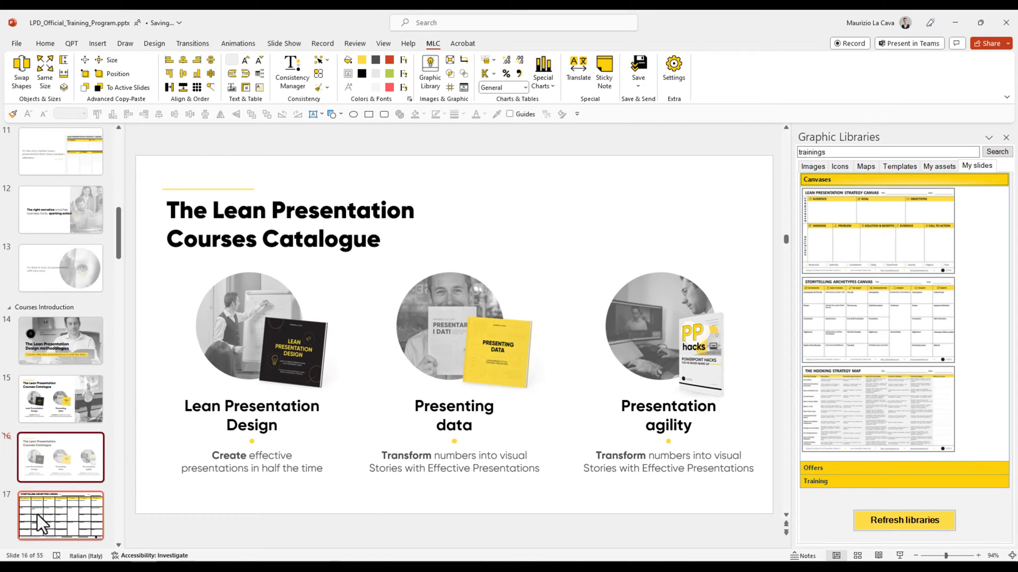
pyautogui.click(61, 516)
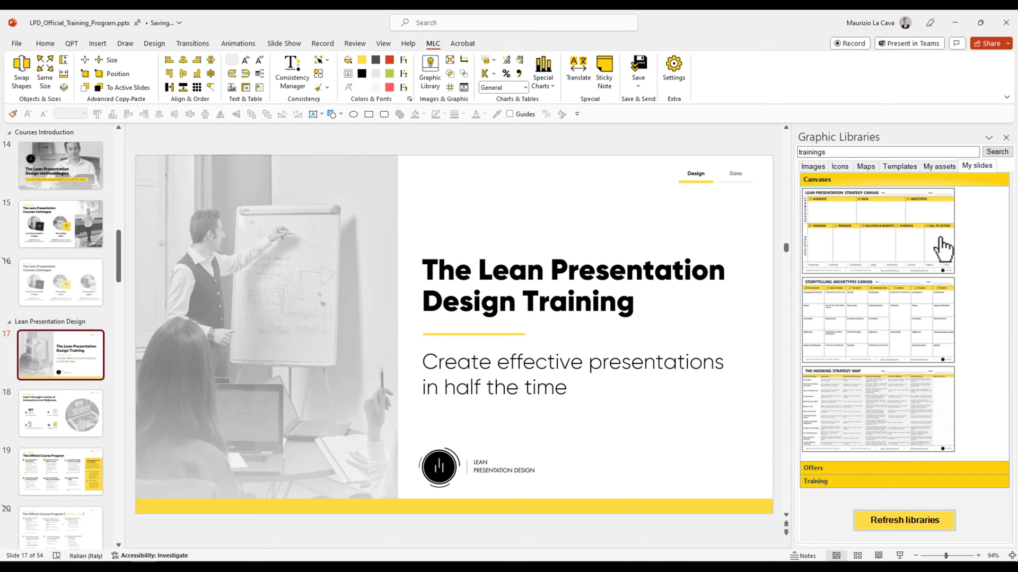
pyautogui.click(61, 413)
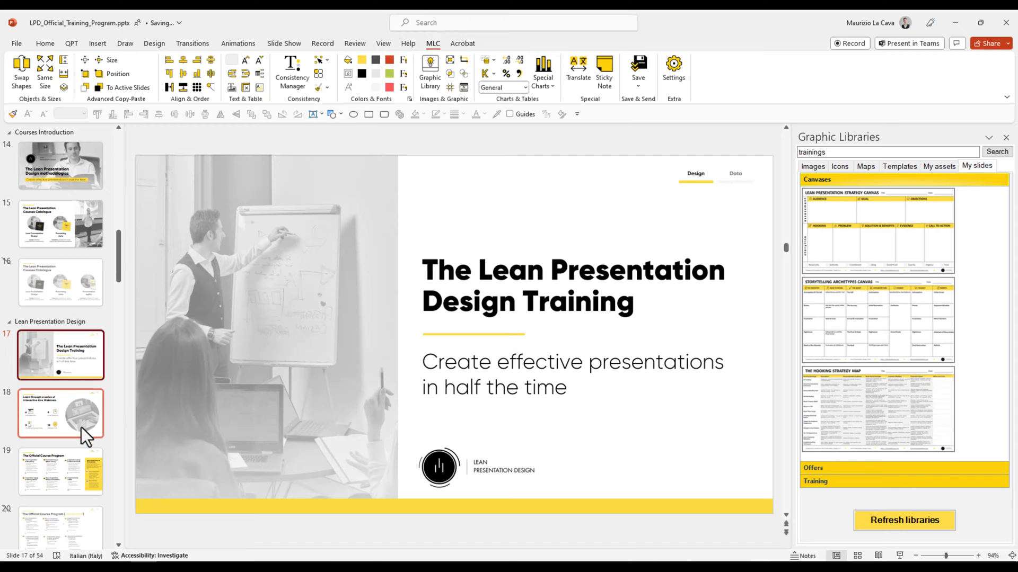
pyautogui.click(59, 224)
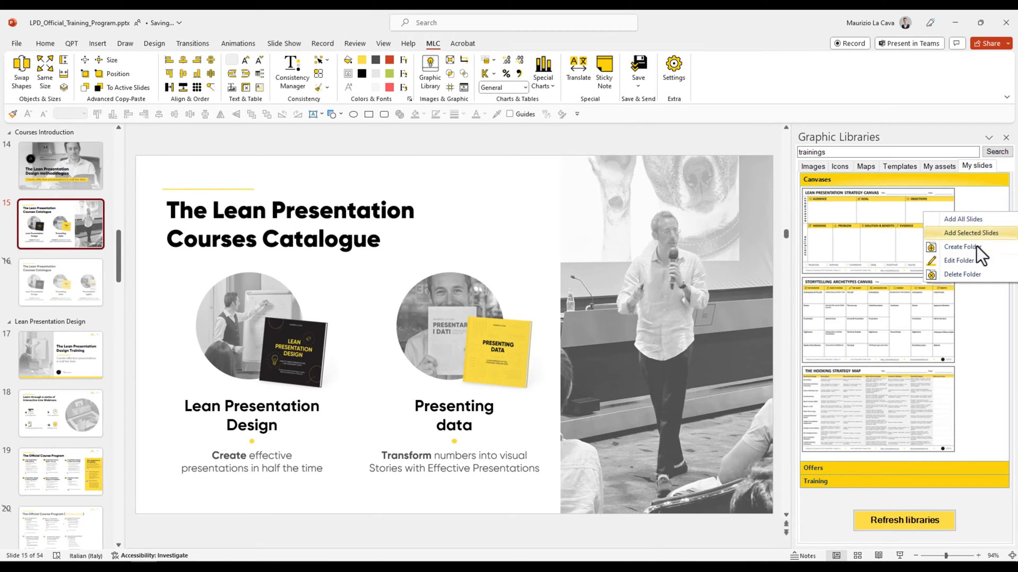
# Create folder 'Folder Training NEW' and try sharing it view-only with user 'sara'.
pyautogui.click(962, 247)
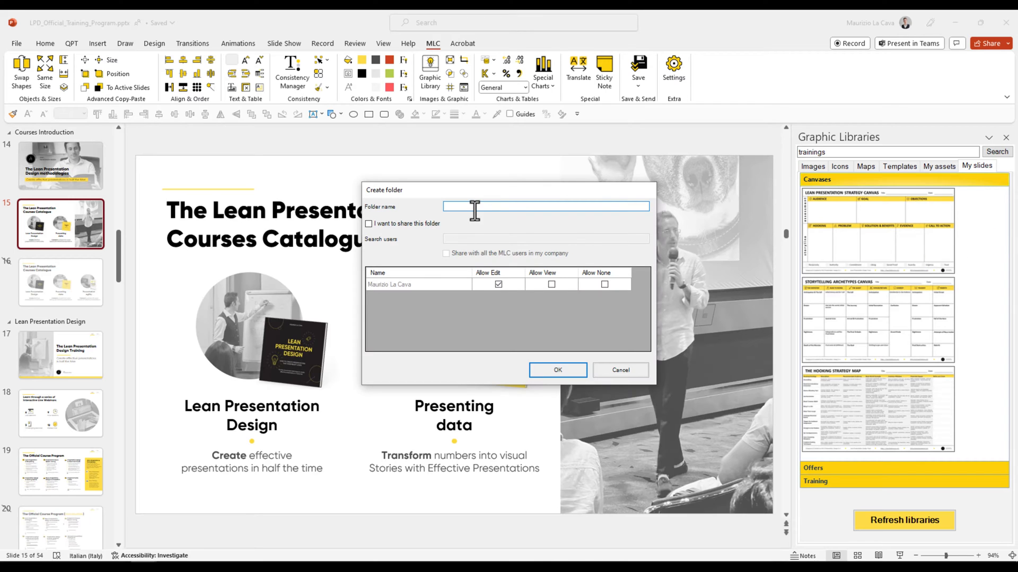
pyautogui.write('Folder Training NEW')
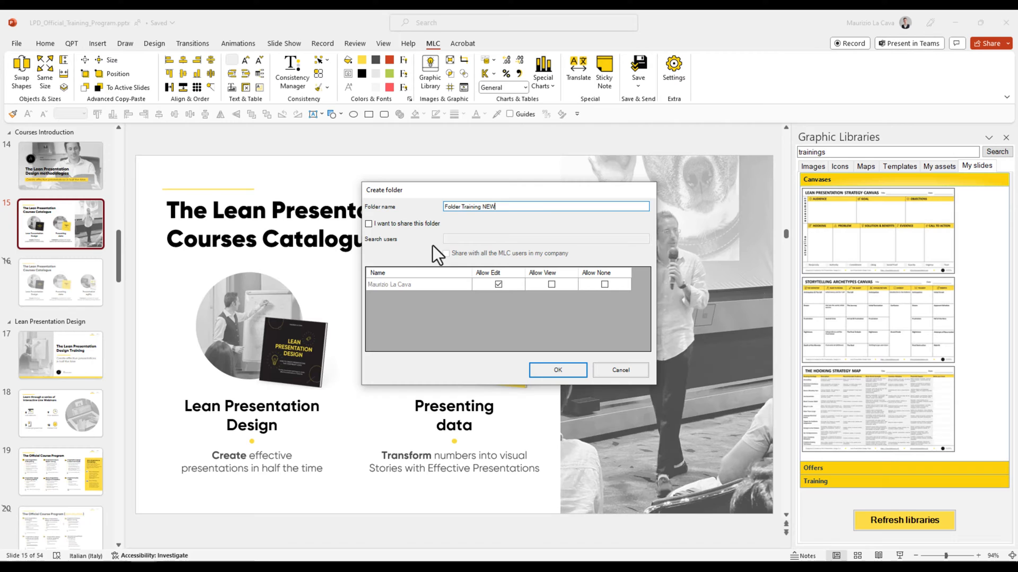
pyautogui.click(369, 223)
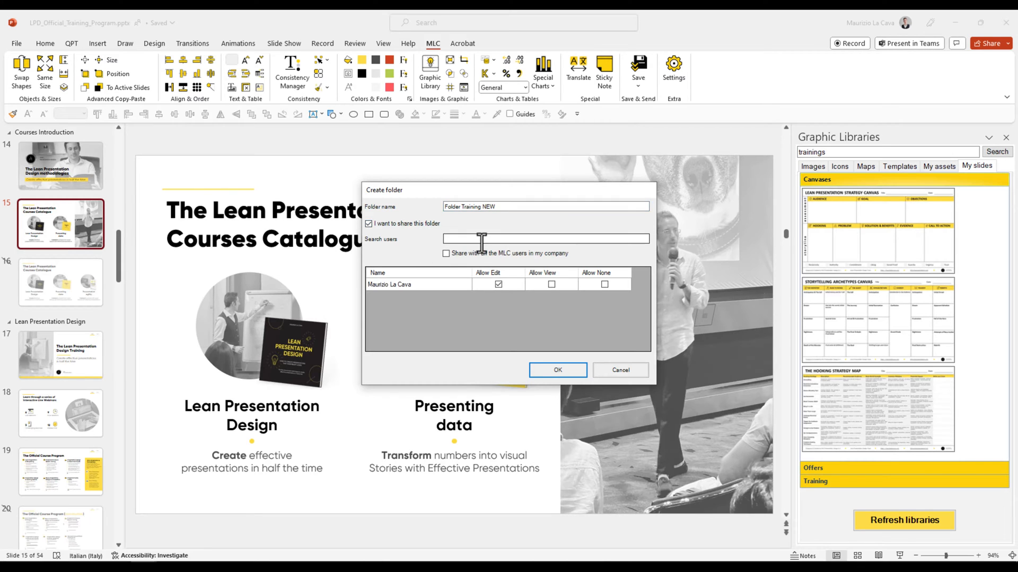
pyautogui.write('sara')
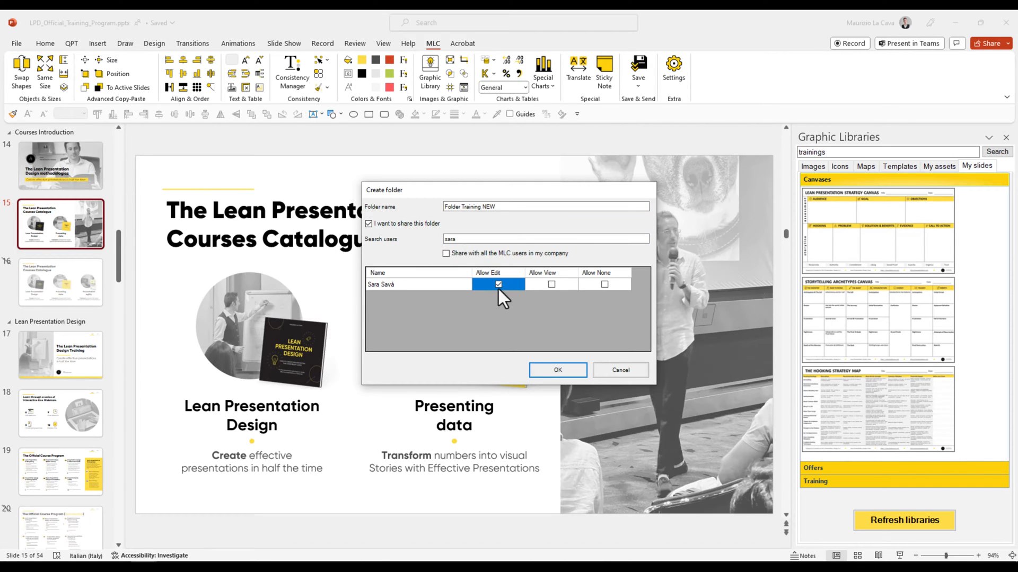
pyautogui.moveTo(507, 290)
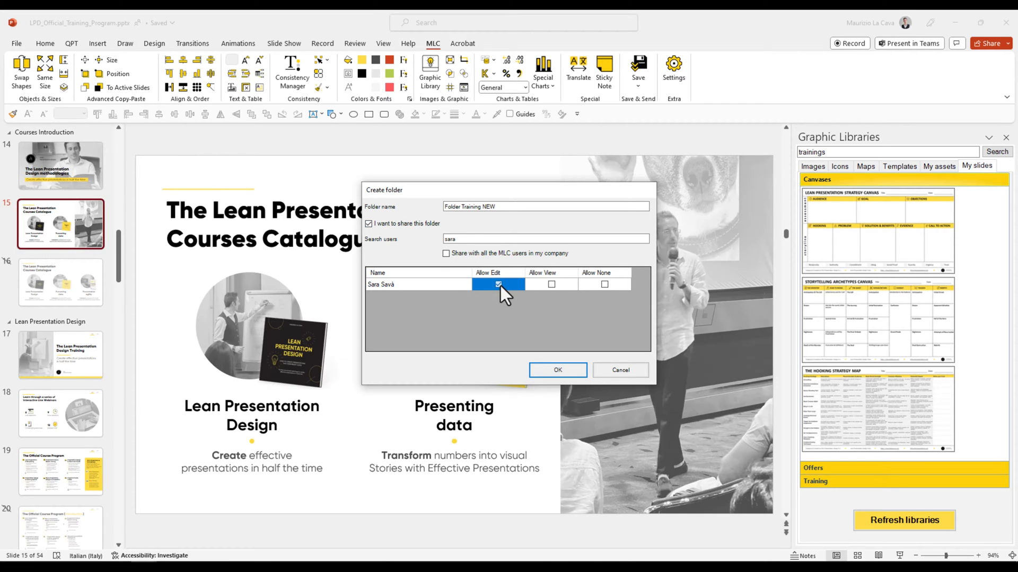
pyautogui.click(551, 284)
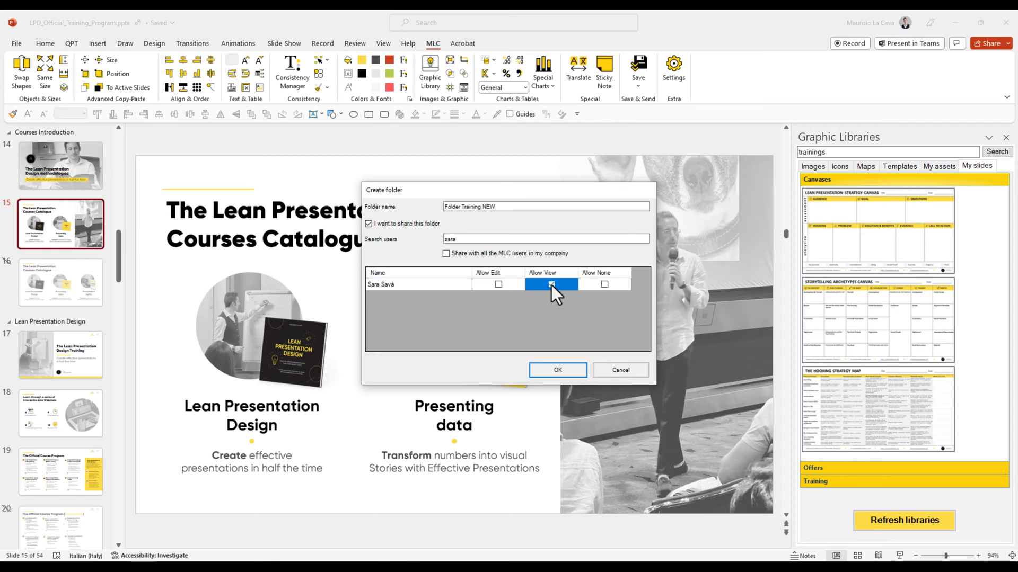
pyautogui.click(551, 284)
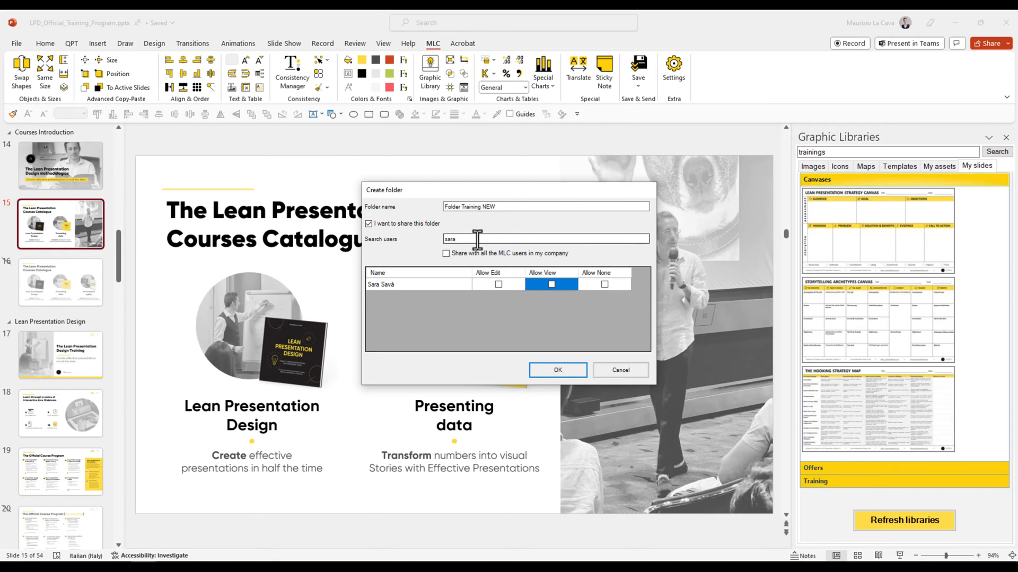
# Untick 'I want to share this folder' and confirm the new folder.
pyautogui.click(368, 224)
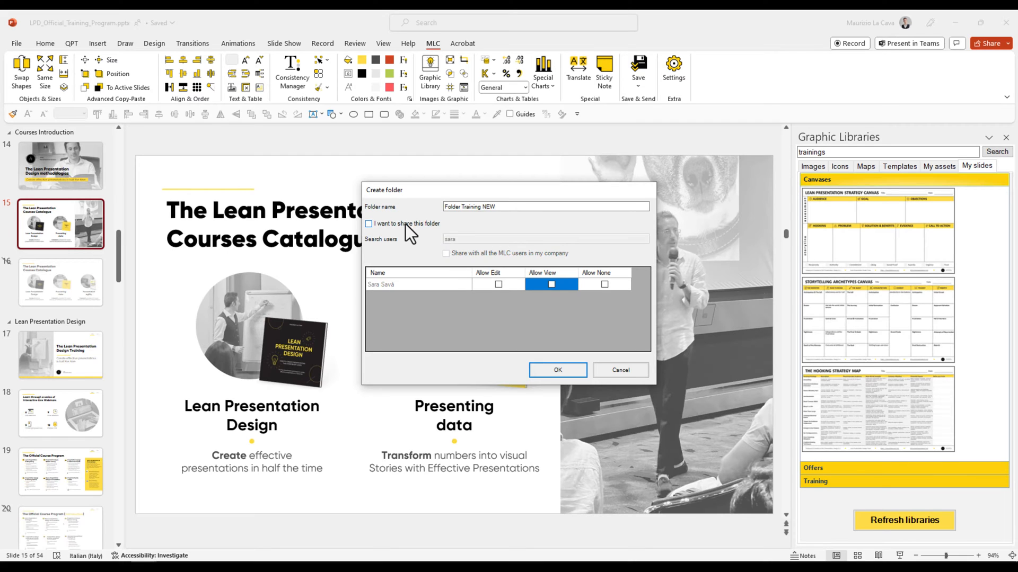
pyautogui.click(557, 370)
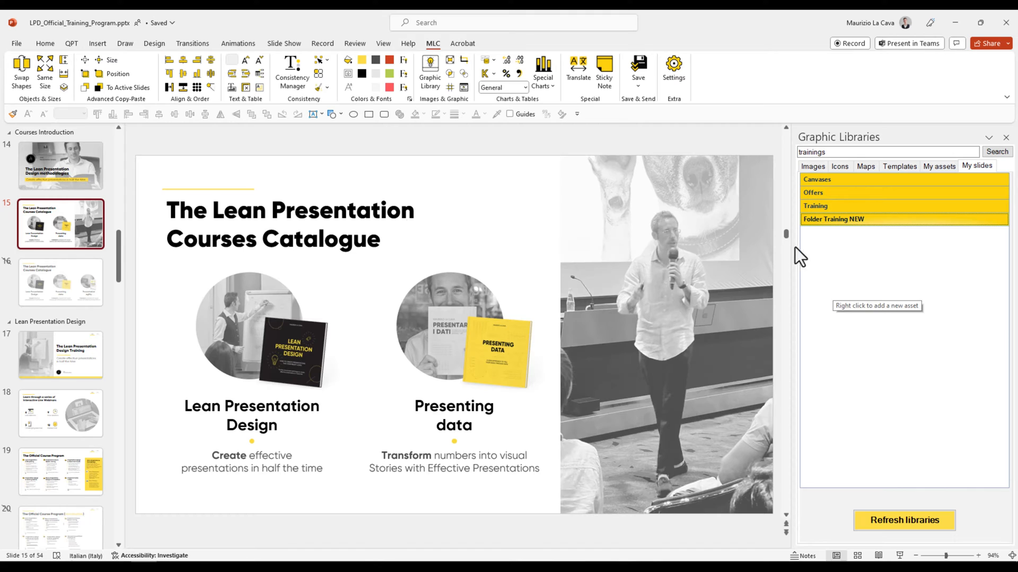
# Add the selected Courses Catalogue slide to the Folder Training NEW folder.
pyautogui.rightClick(833, 219)
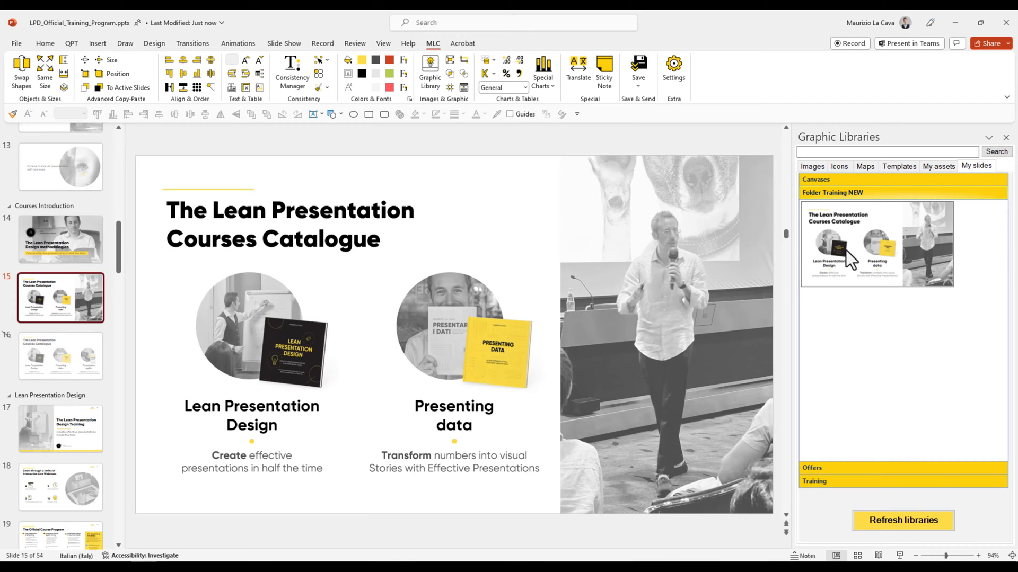
# Tag the saved slide 'Training', then search the library for 'training'.
pyautogui.rightClick(841, 223)
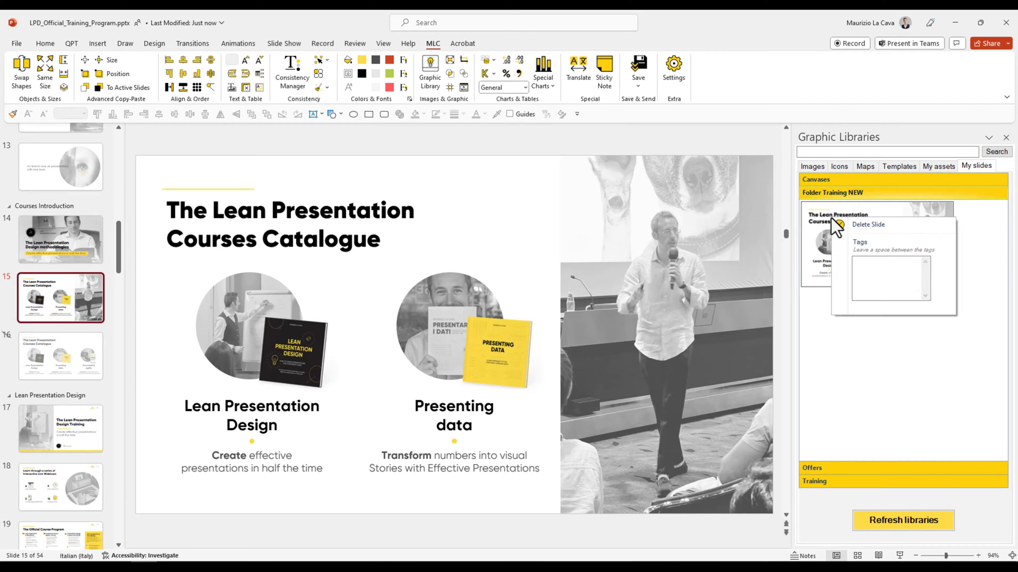
pyautogui.click(890, 278)
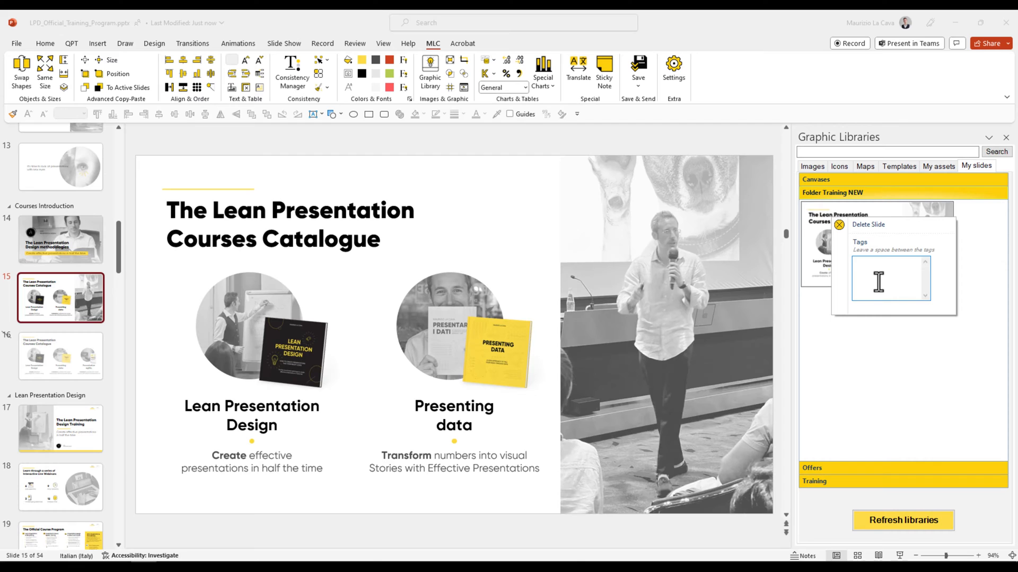
pyautogui.write('Training')
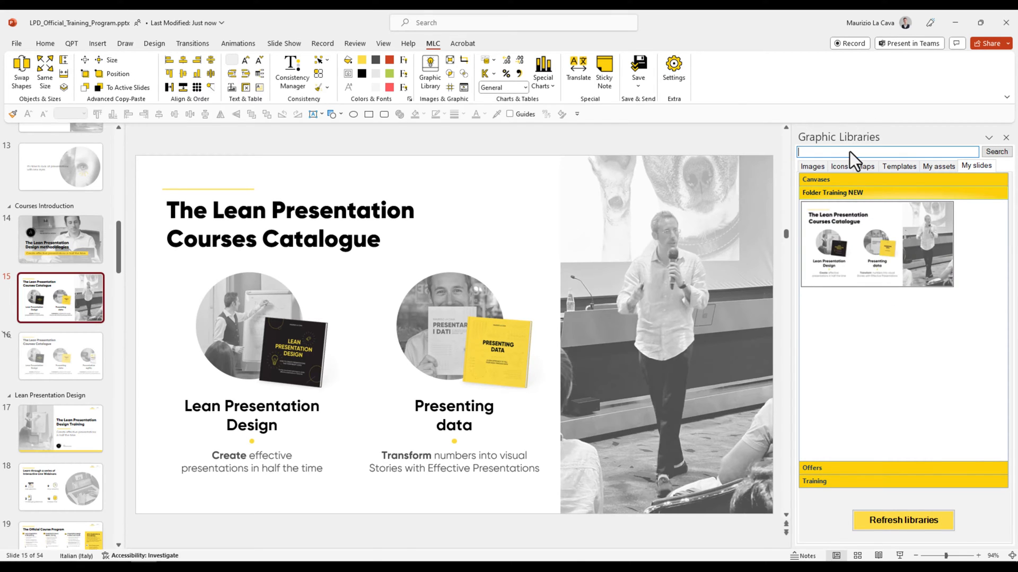
pyautogui.write('training')
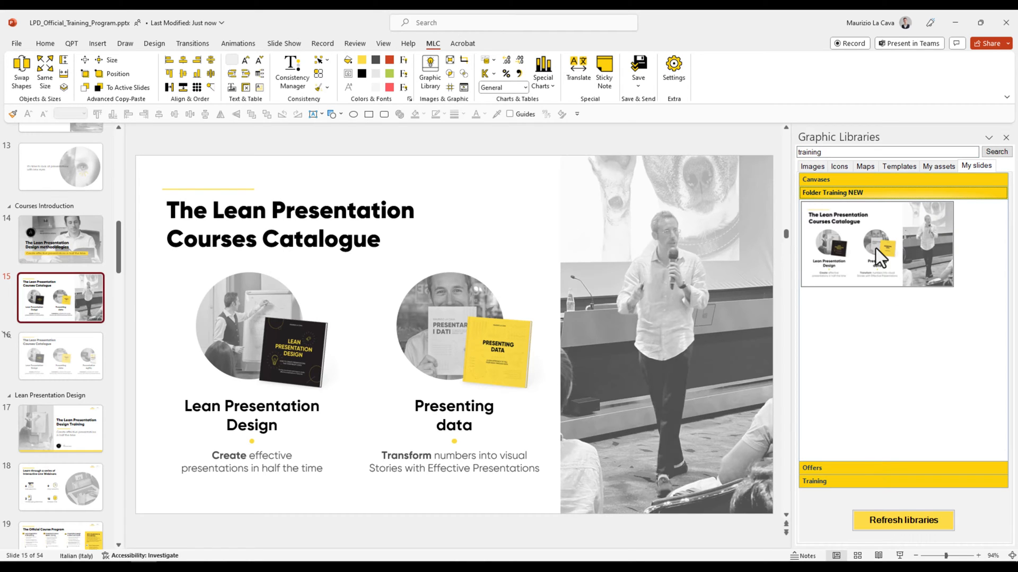
pyautogui.moveTo(880, 257)
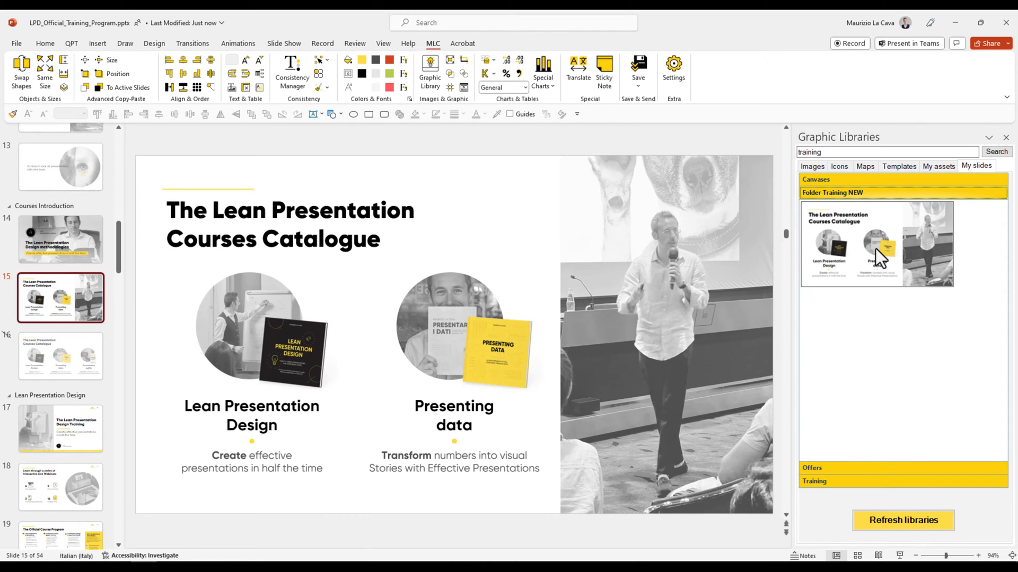